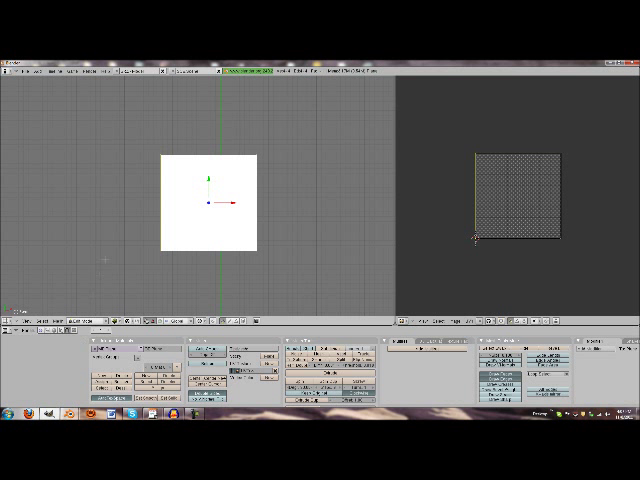
mouse_move(244, 220)
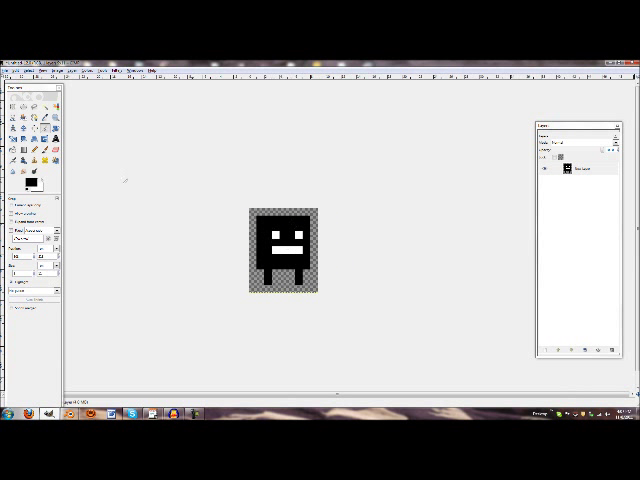
Step: Save the pixel character sprite from GIMP as an image file for texturing
left_click(60, 70)
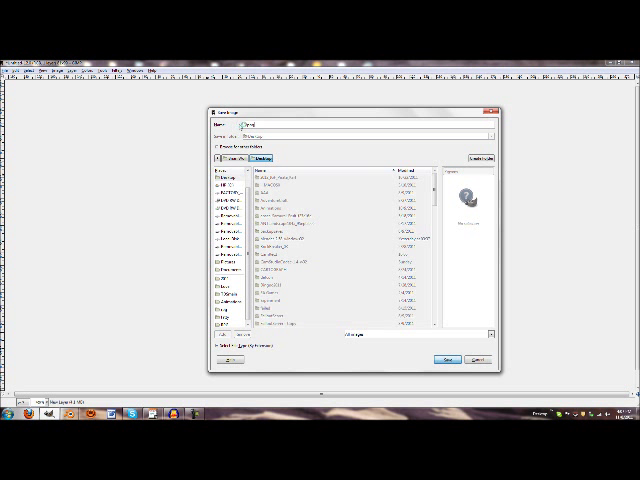
left_click(448, 360)
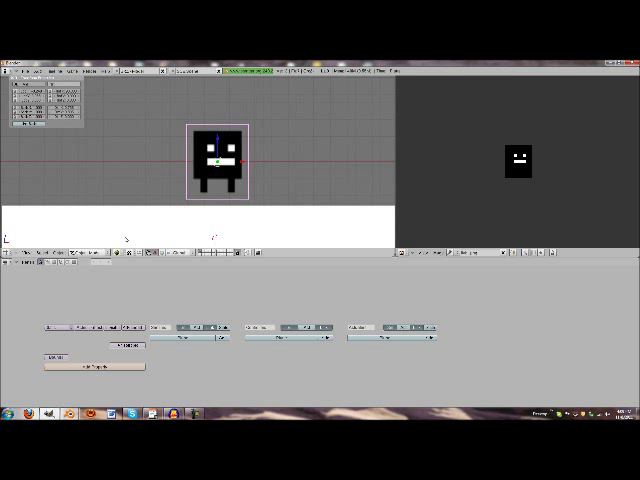
right_click(216, 160)
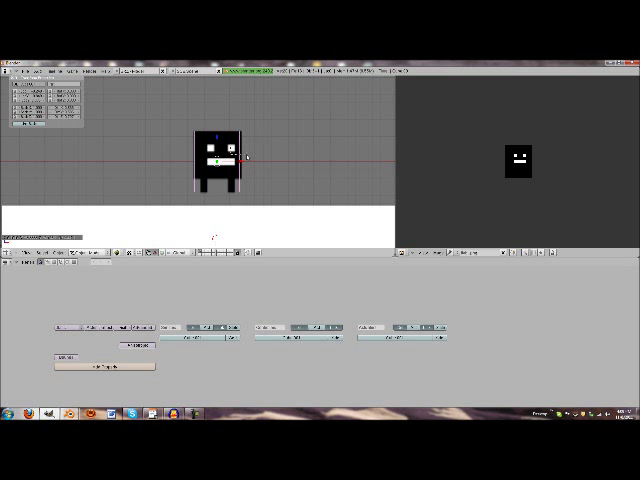
Step: Add a flat mesh plane as a ground platform beneath the sprite
left_click(222, 160)
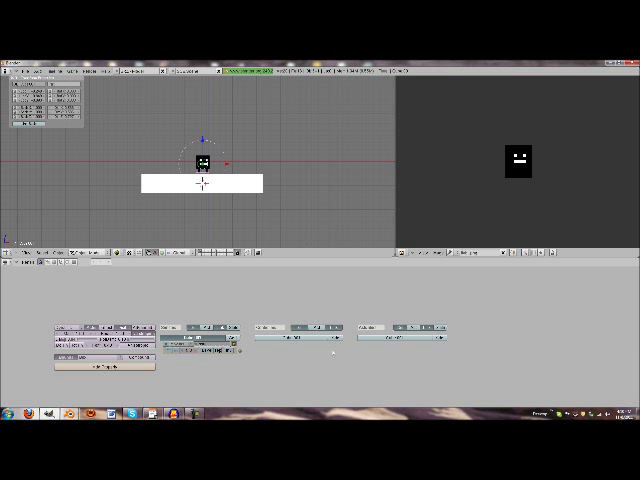
mouse_move(330, 348)
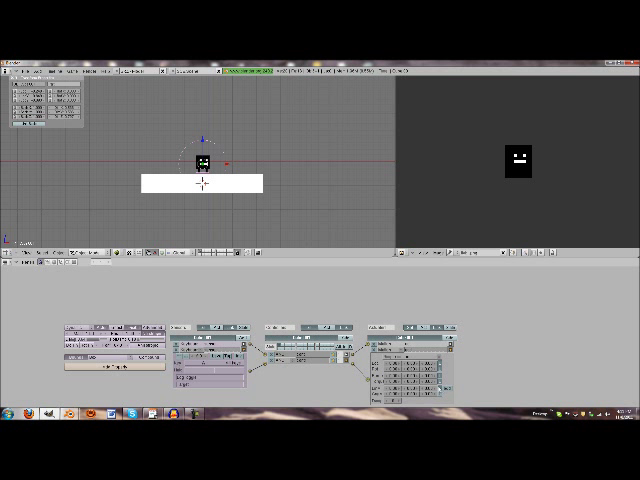
mouse_move(484, 308)
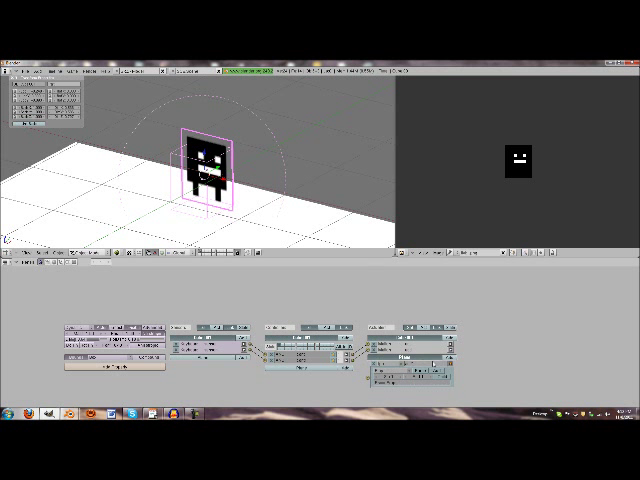
Step: Adjust an actuator value in the Logic panel for the sprite's movement
left_click(384, 328)
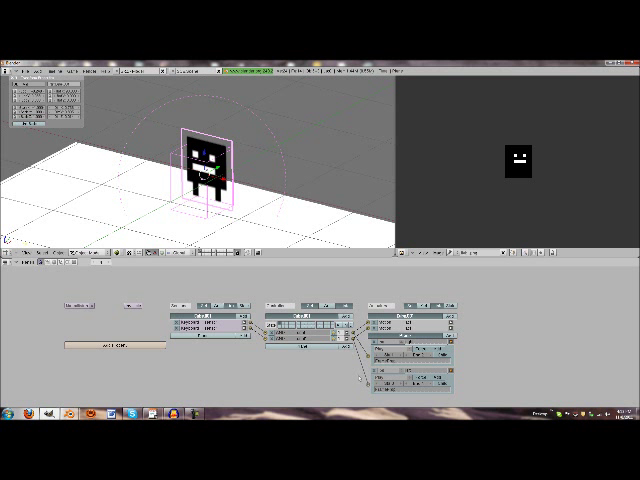
Step: Continue linking the sprite's sensor, controller and actuator bricks
left_click(24, 72)
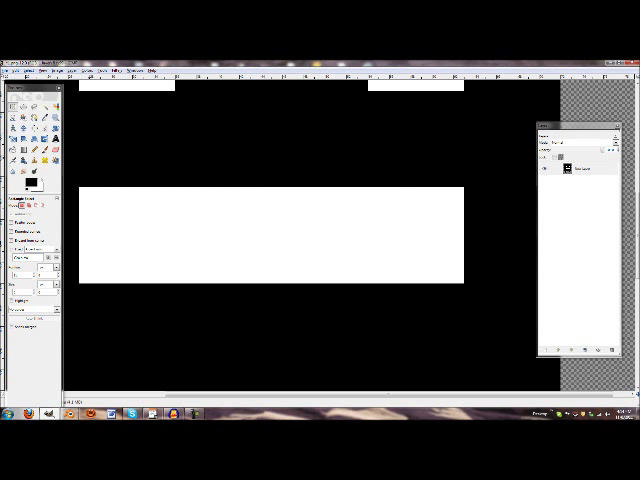
Step: Load the black sprite character image with a white face from the file browser
left_click(14, 72)
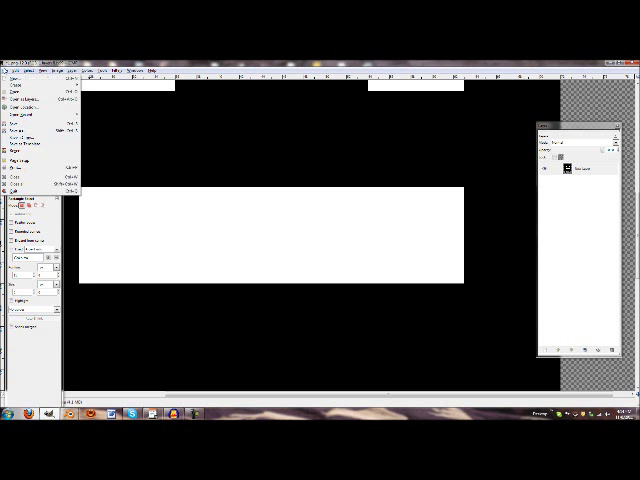
left_click(16, 82)
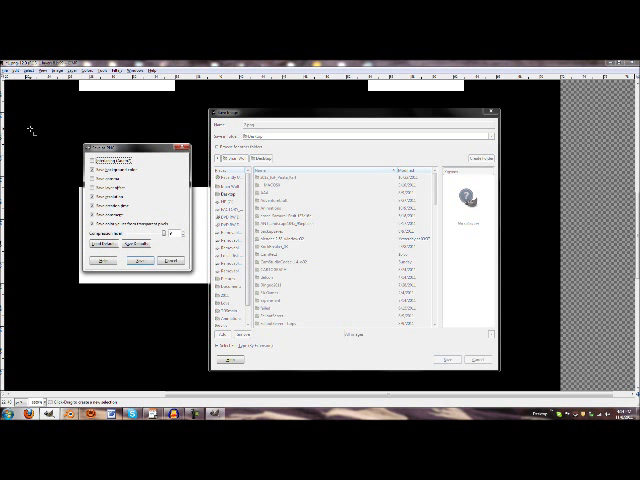
left_click(450, 358)
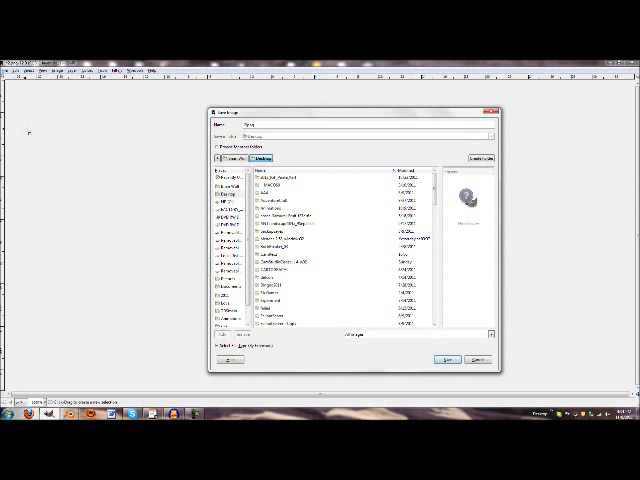
left_click(448, 360)
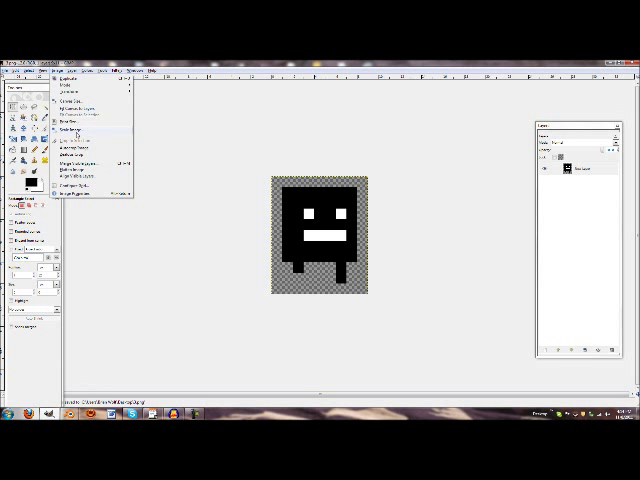
left_click(68, 130)
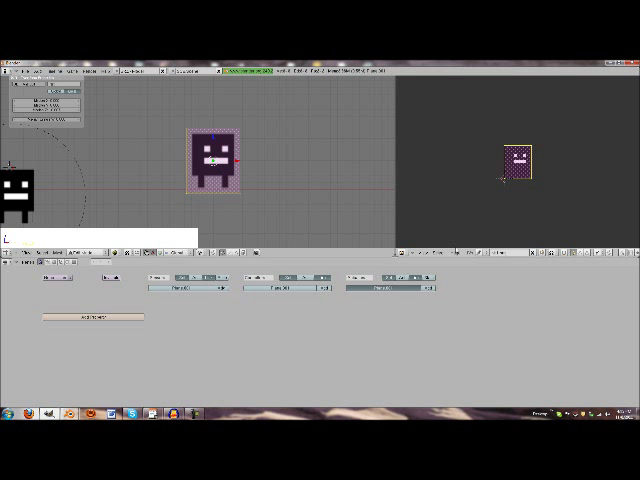
Step: Bring up the options menu for the sprite's texture image in the image window
right_click(518, 164)
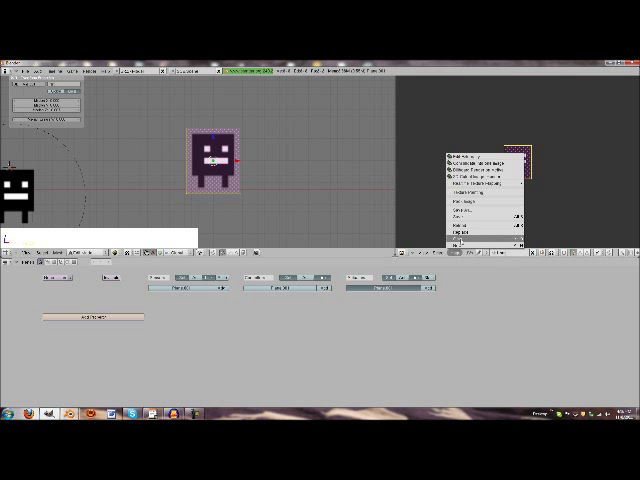